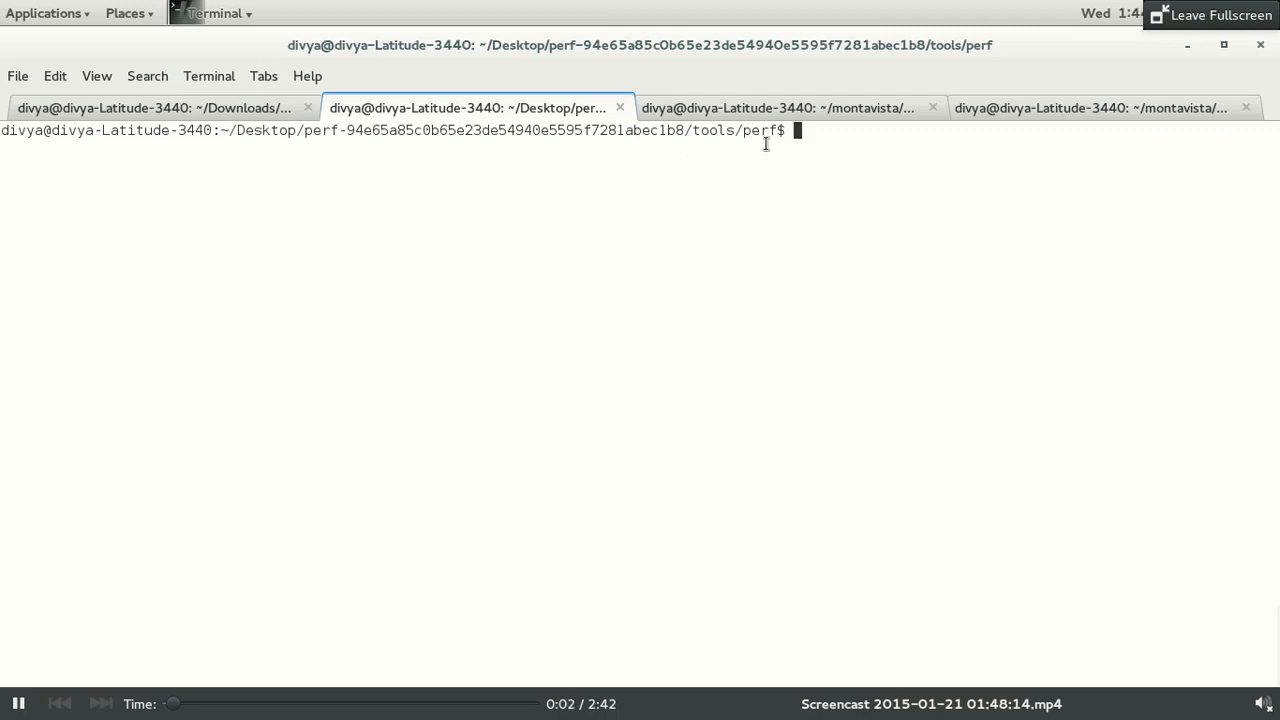
Record sched and raw_syscalls events system-wide with perf, then convert perf.data to CTF 'dv_ctf'.
key(ctrl+r)
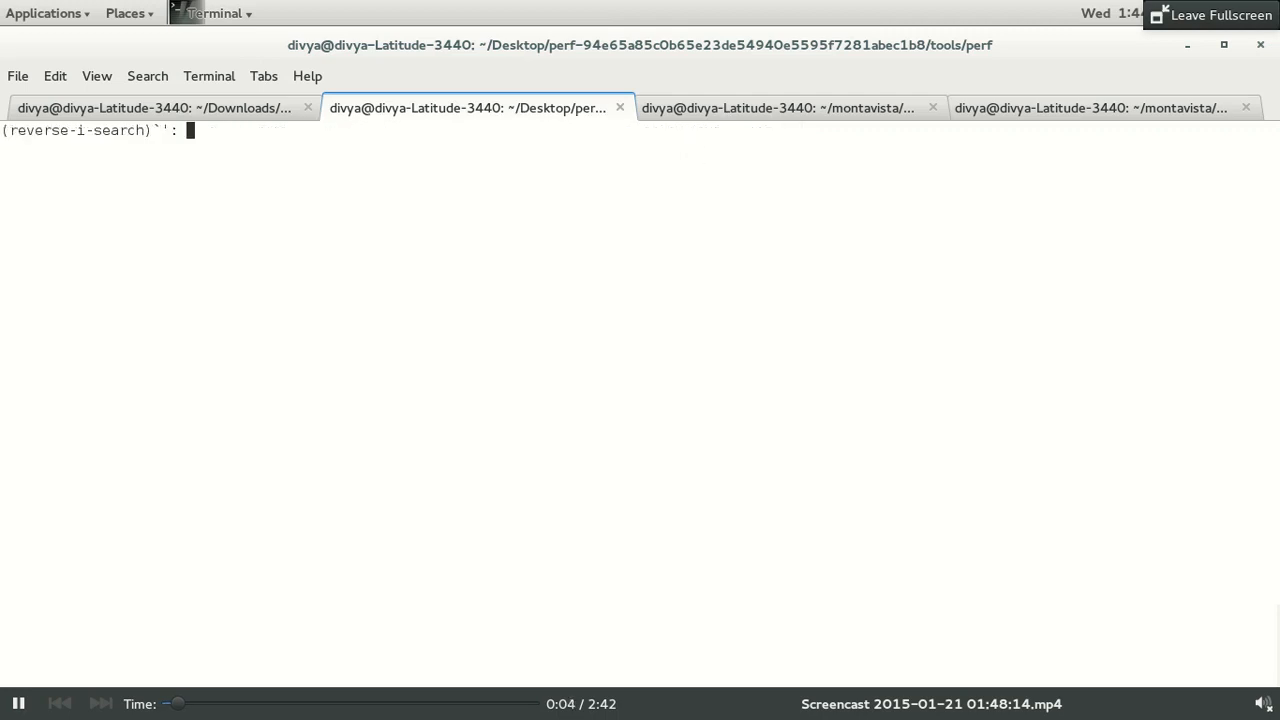
text(rec)
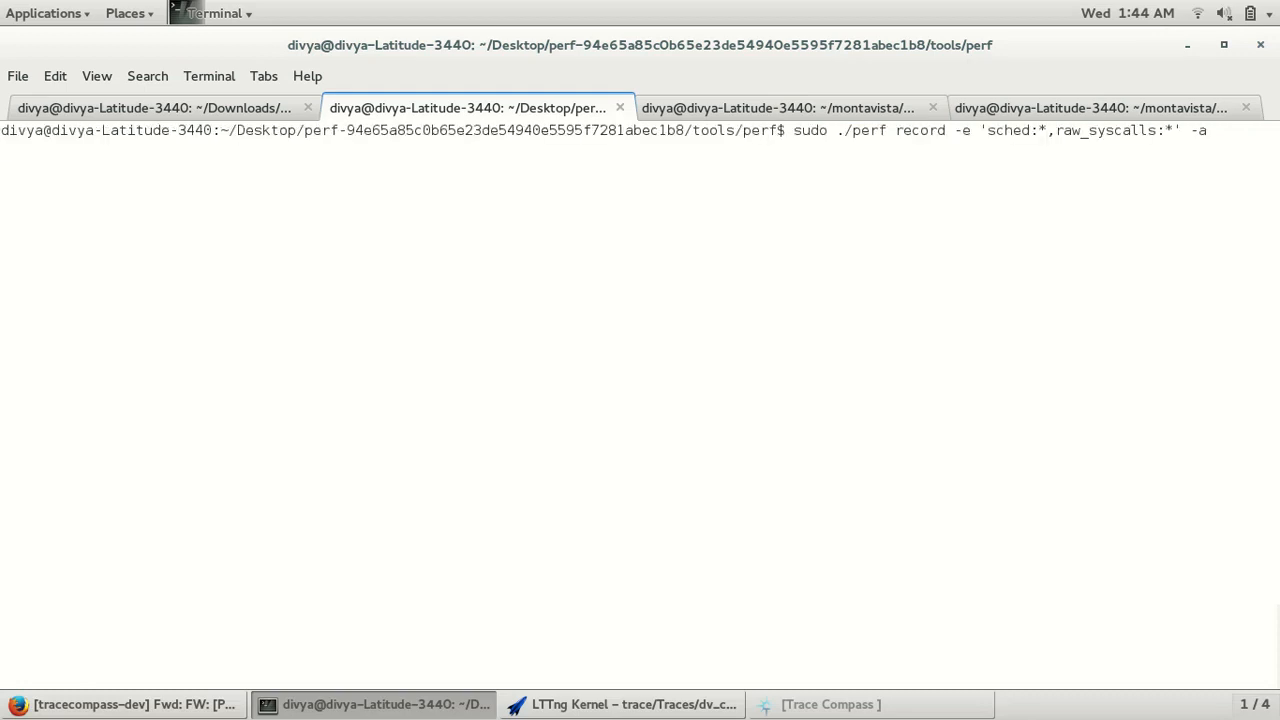
key(ctrl+c)
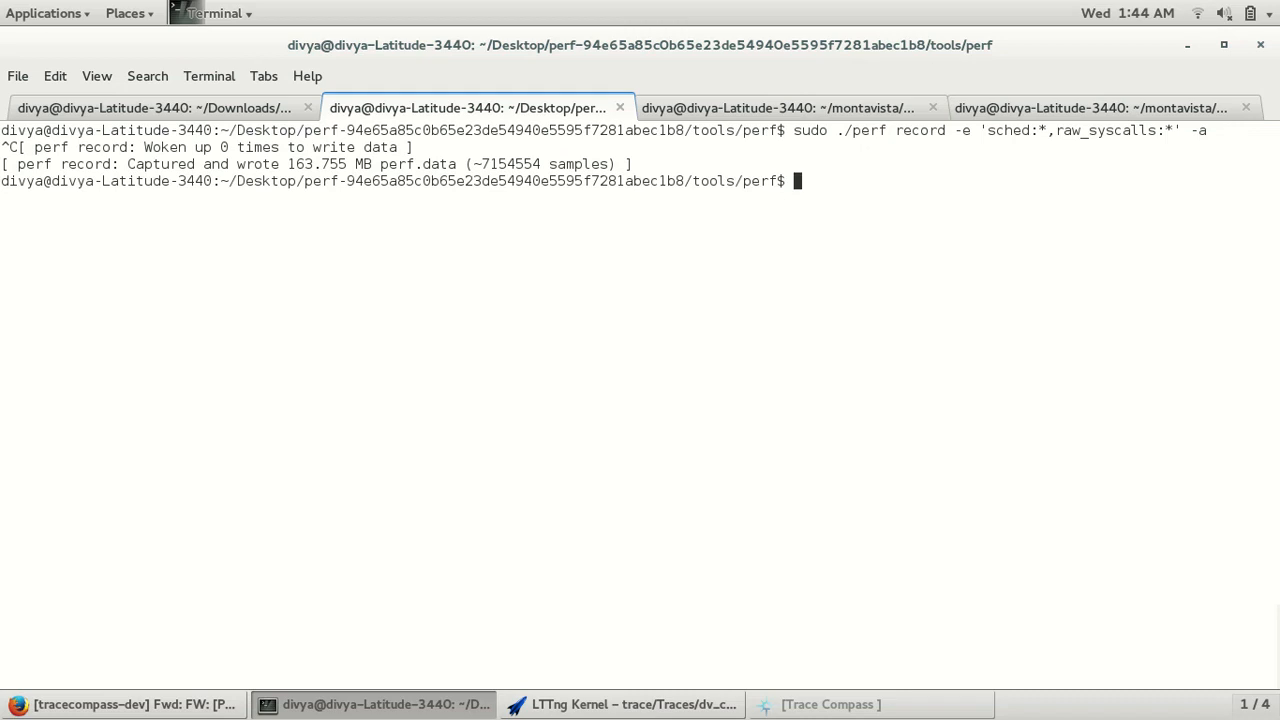
key(ctrl+r)
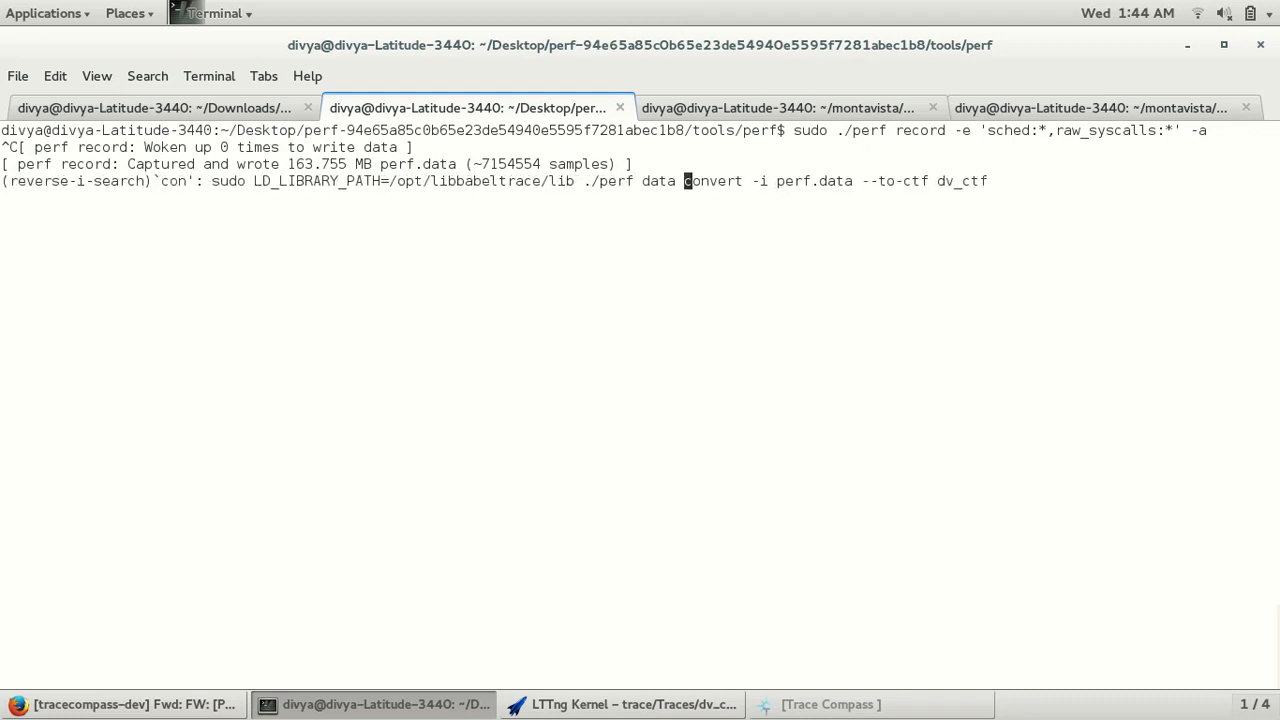
text(vert)
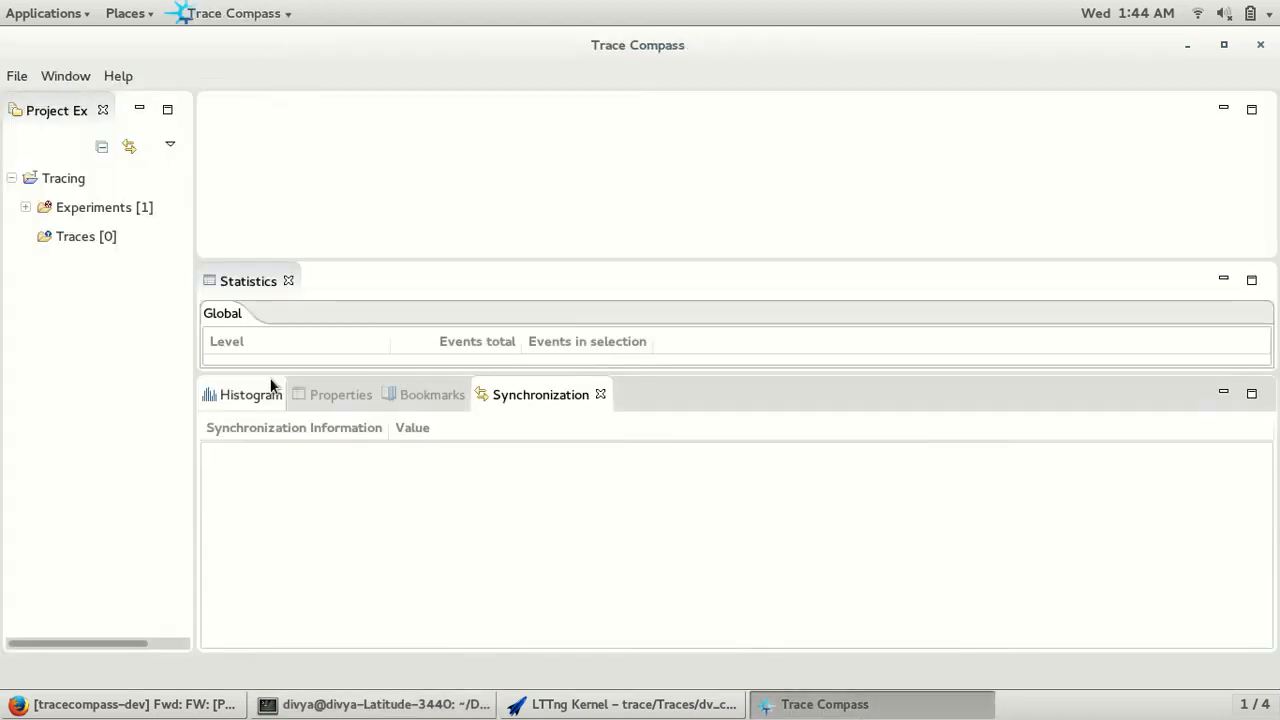
Import the dv_ctf trace directory from Desktop's perf source tools/perf folder into Traces.
right_click(86, 236)
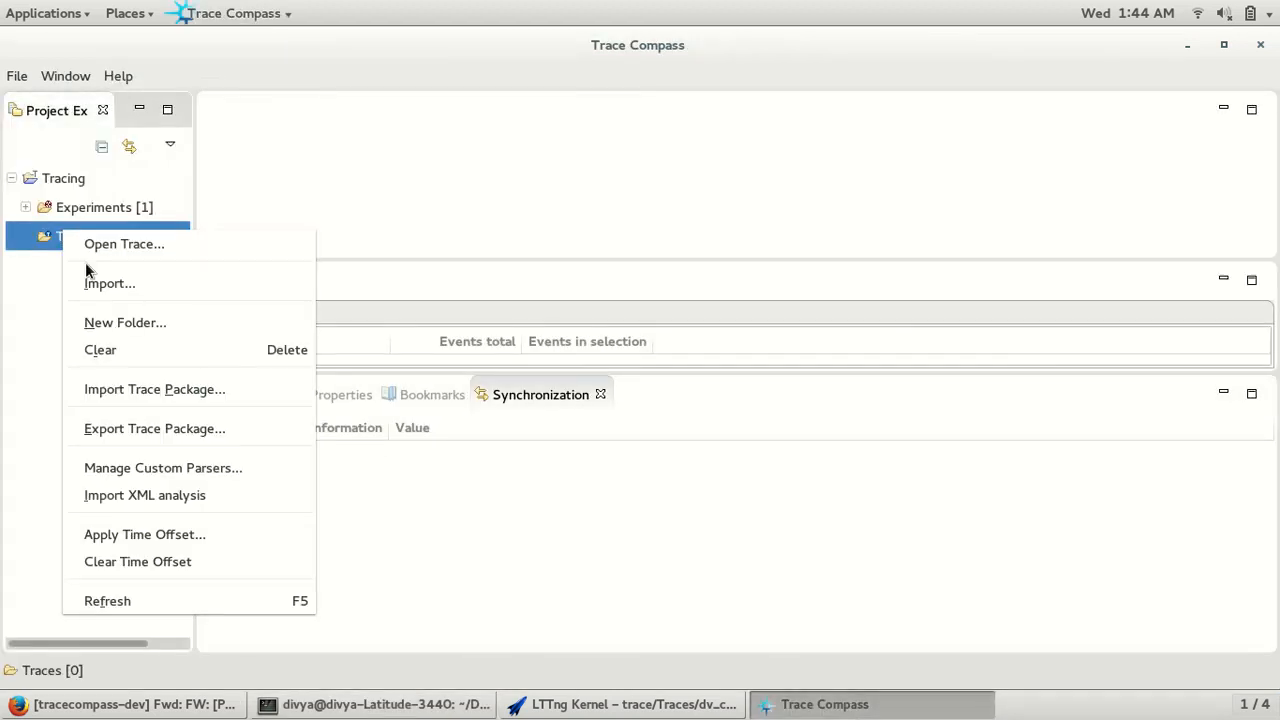
click(109, 283)
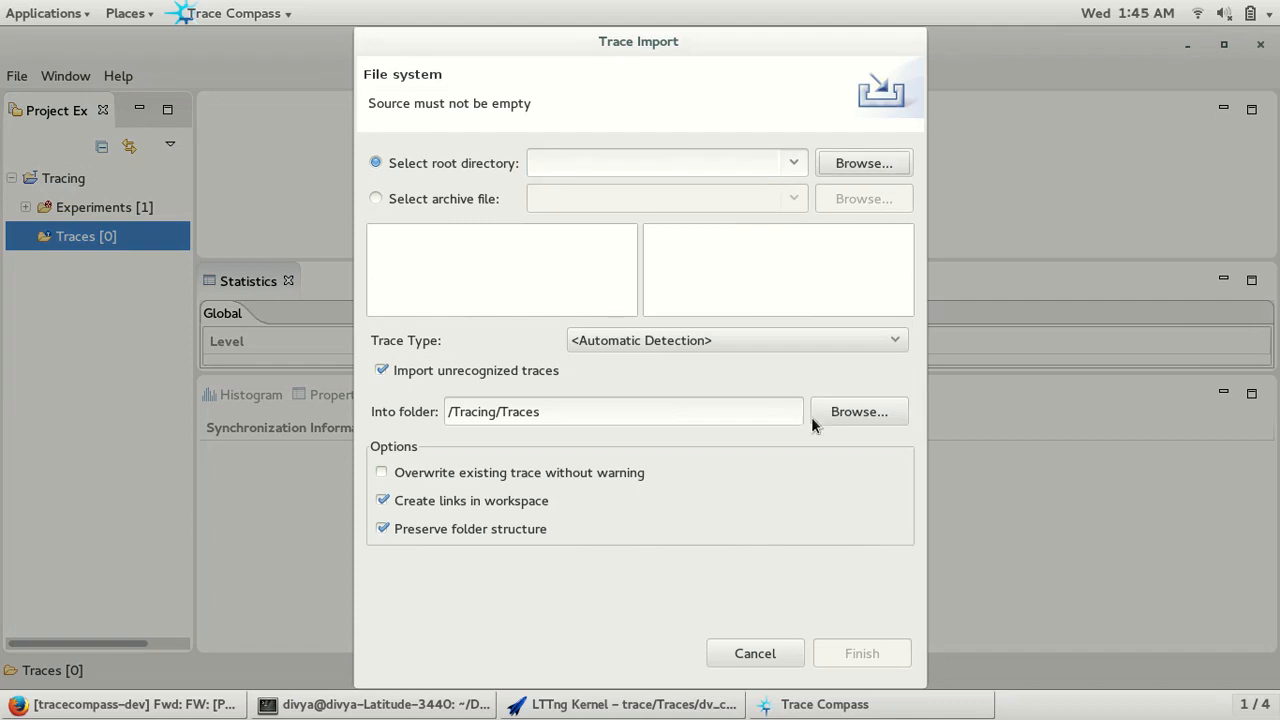
click(862, 162)
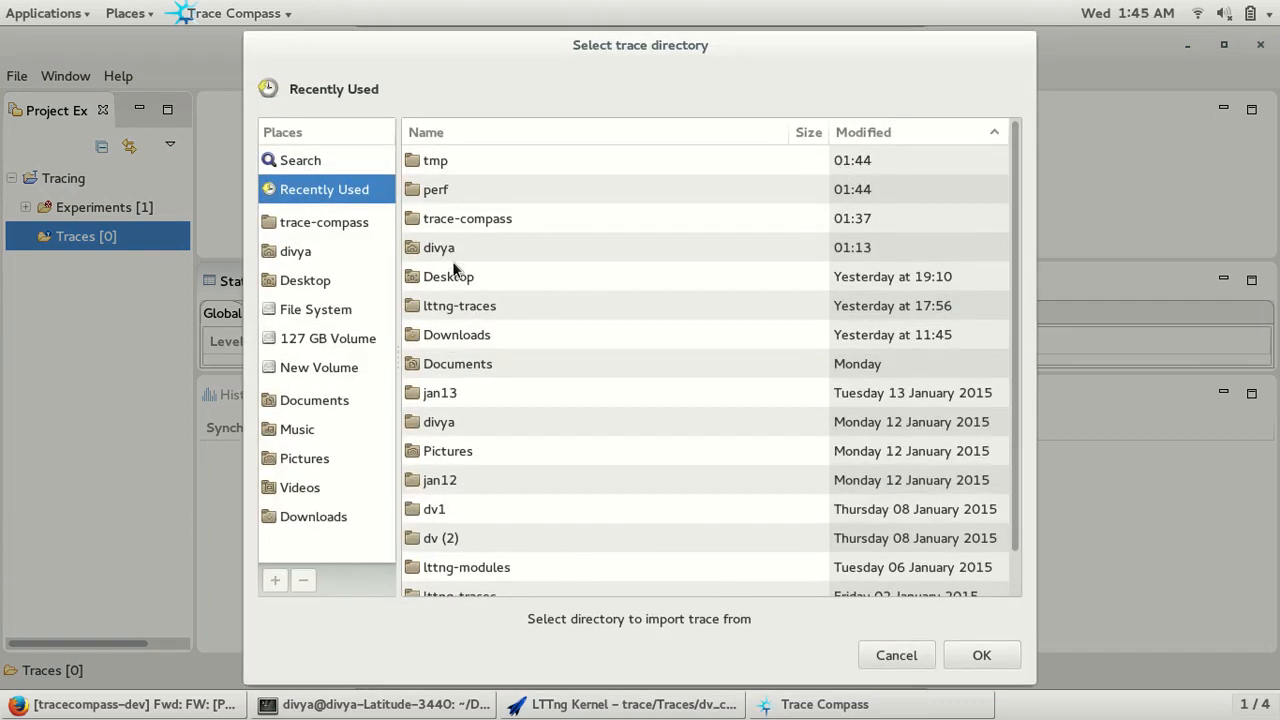
mouse_move(446, 281)
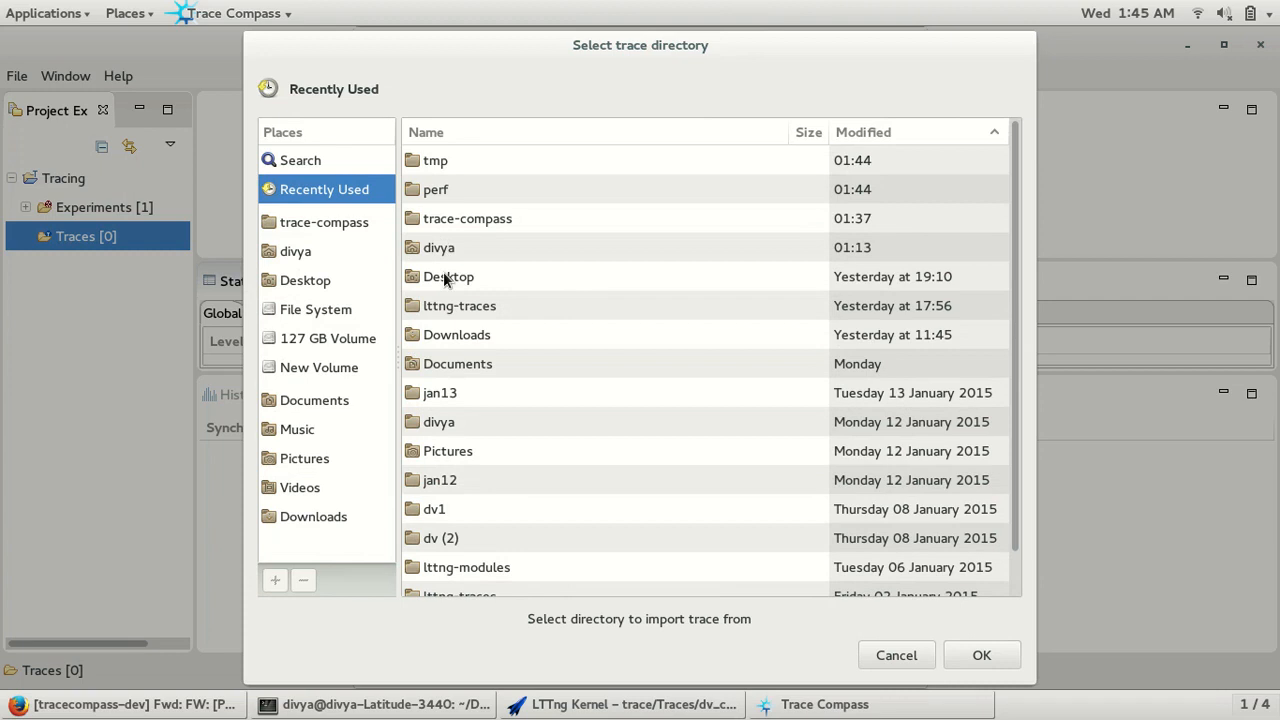
double_click(448, 276)
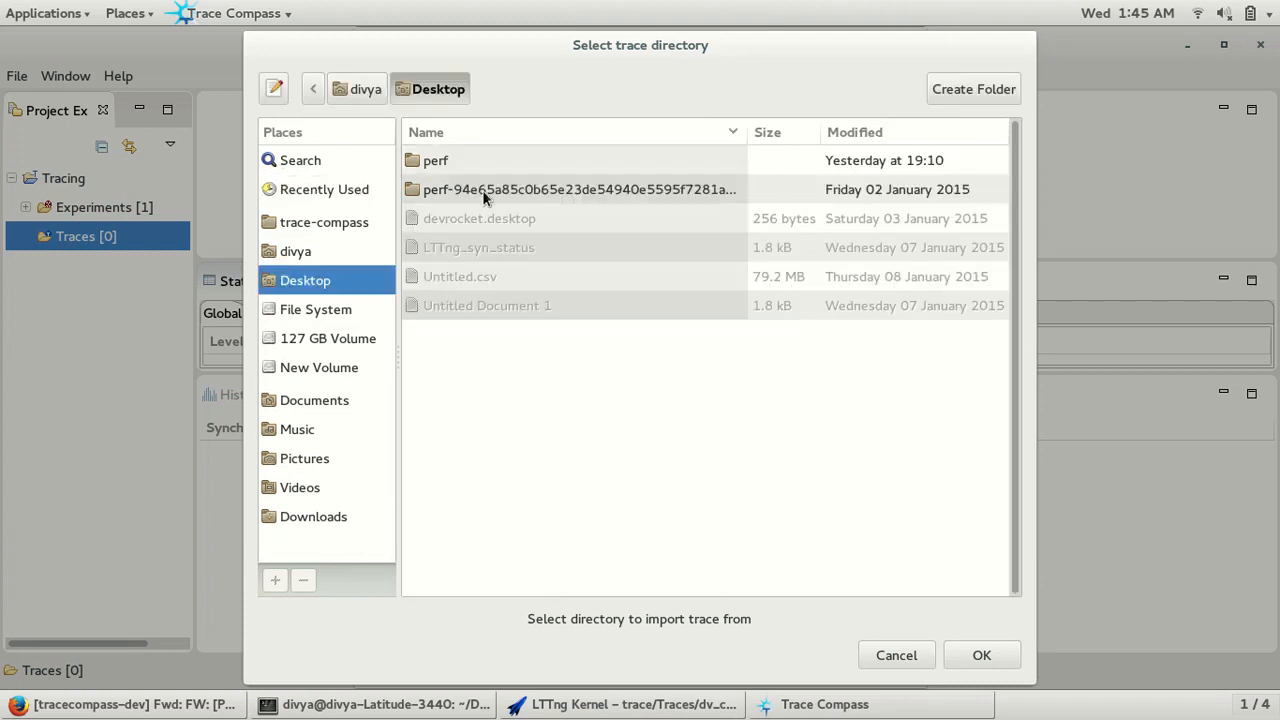
double_click(578, 189)
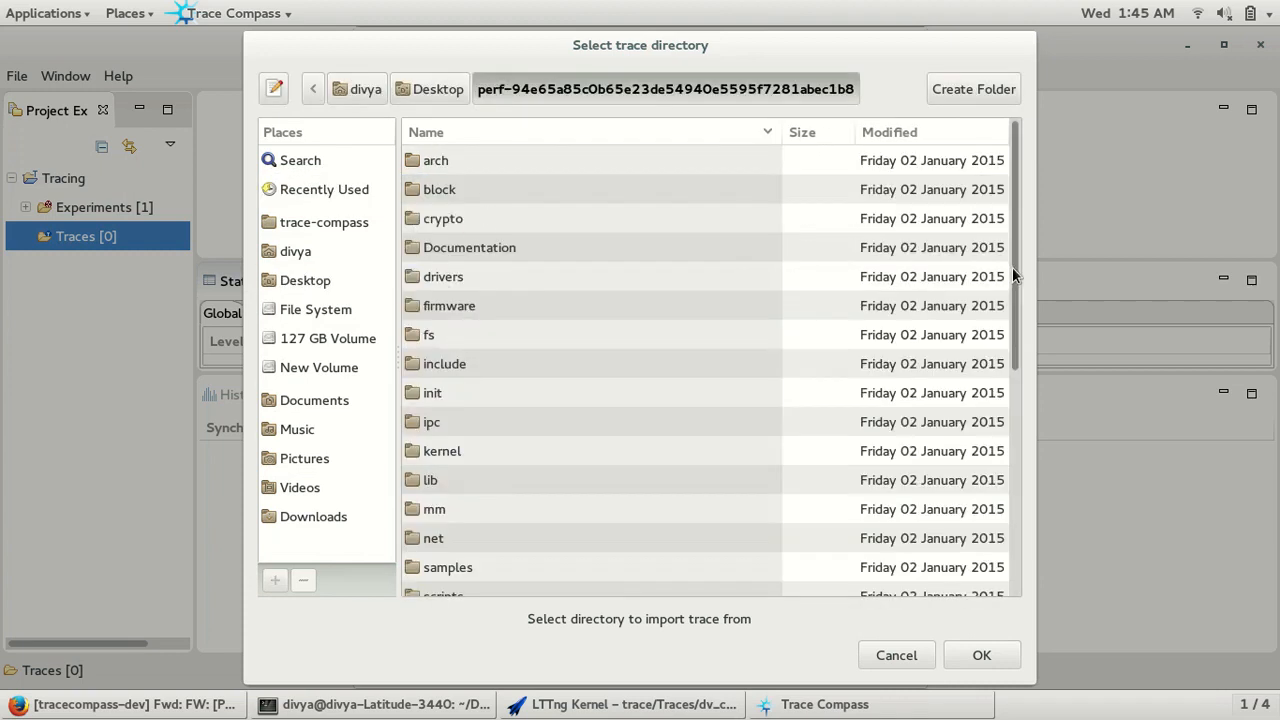
scroll(down, 3)
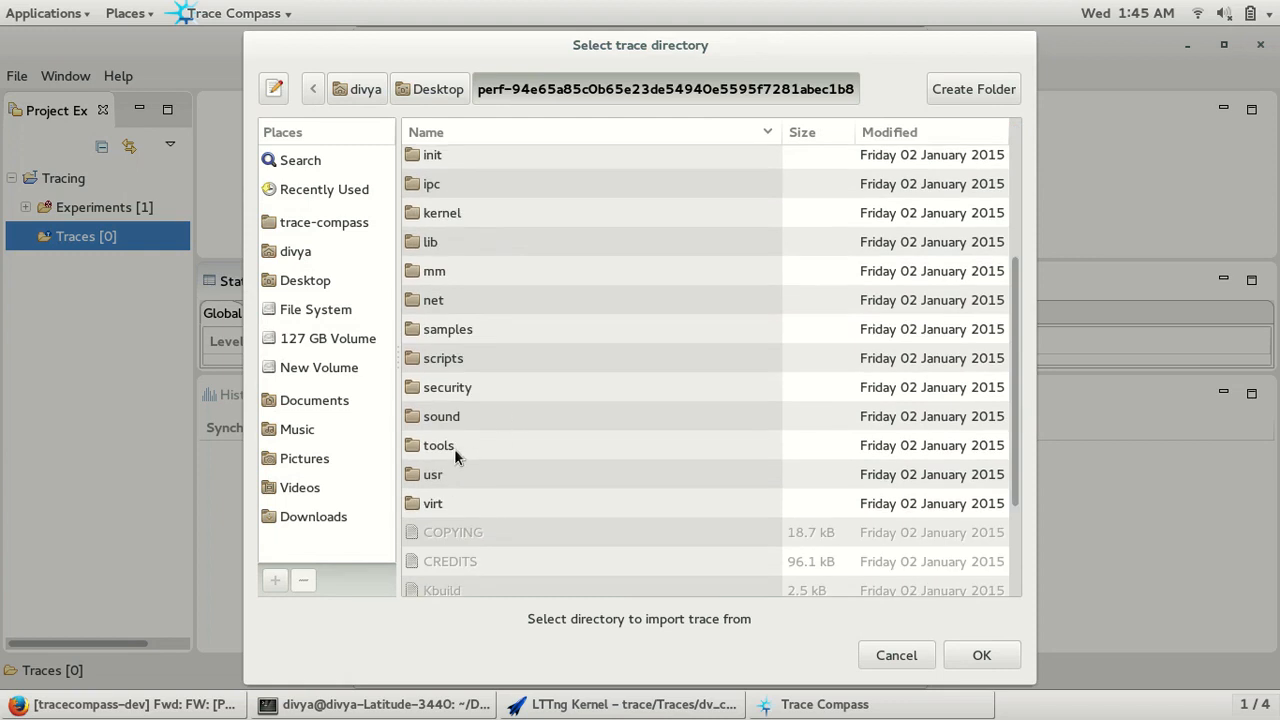
double_click(438, 445)
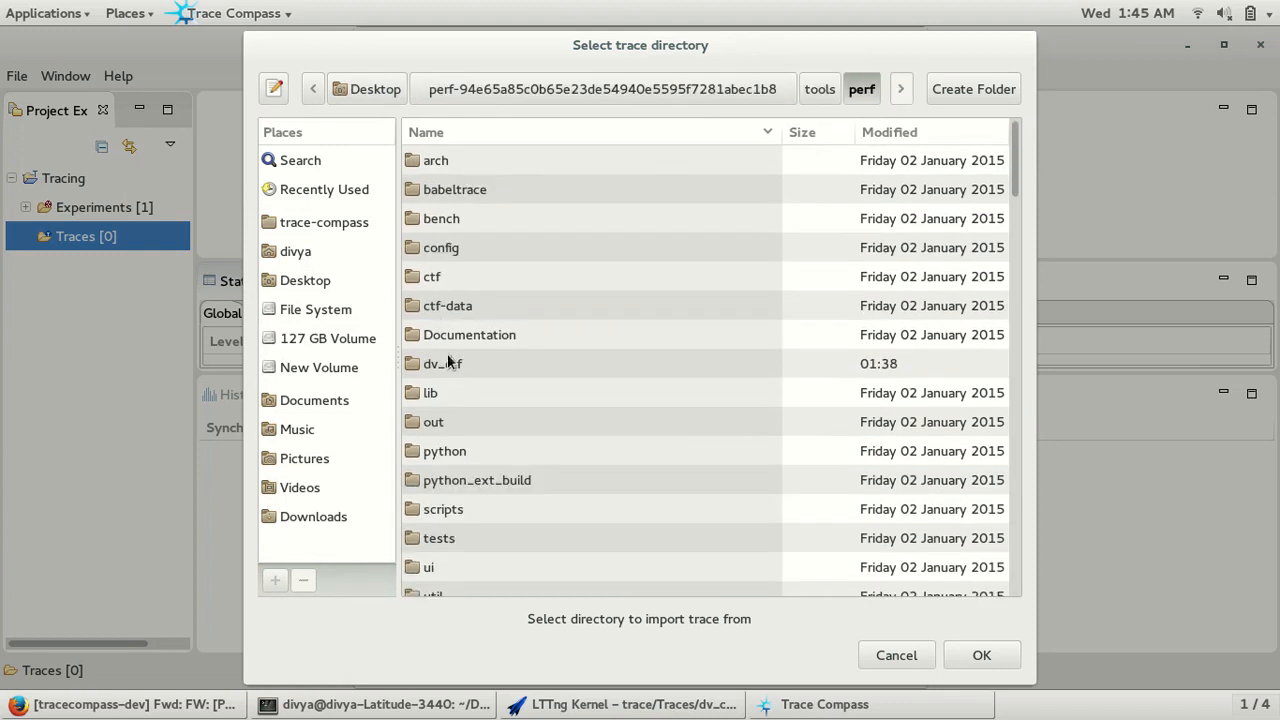
click(981, 655)
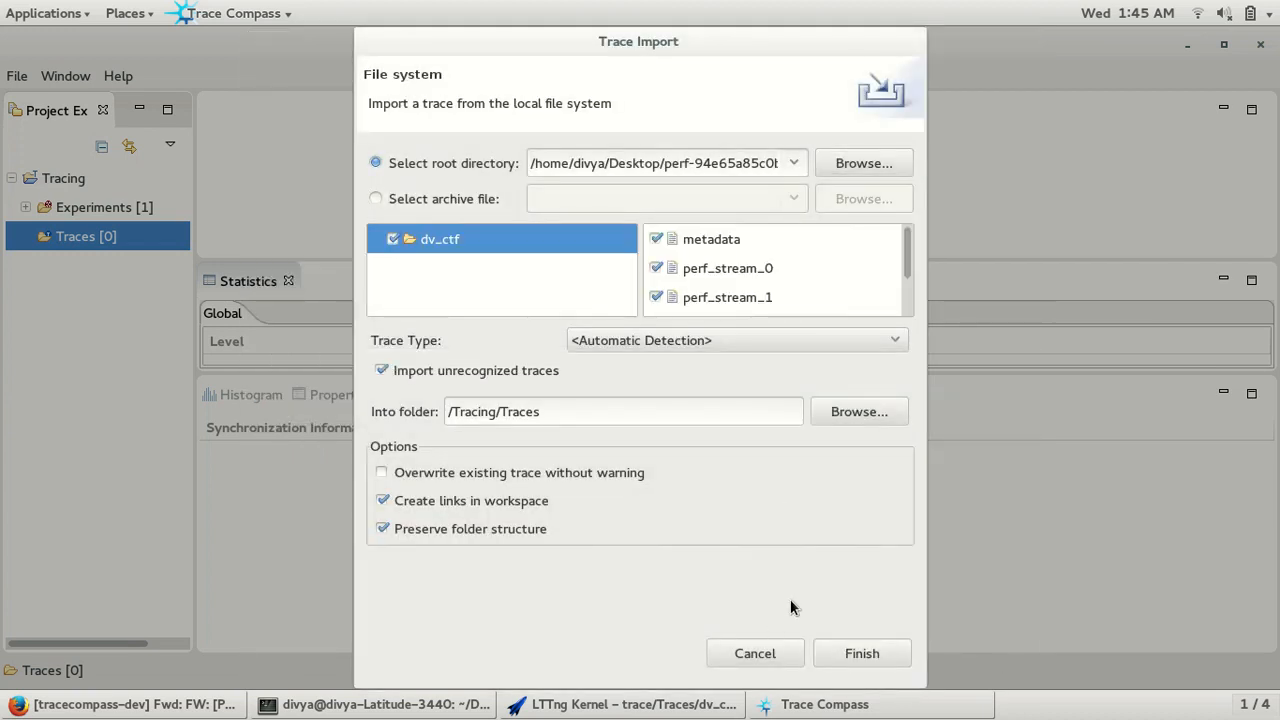
click(861, 653)
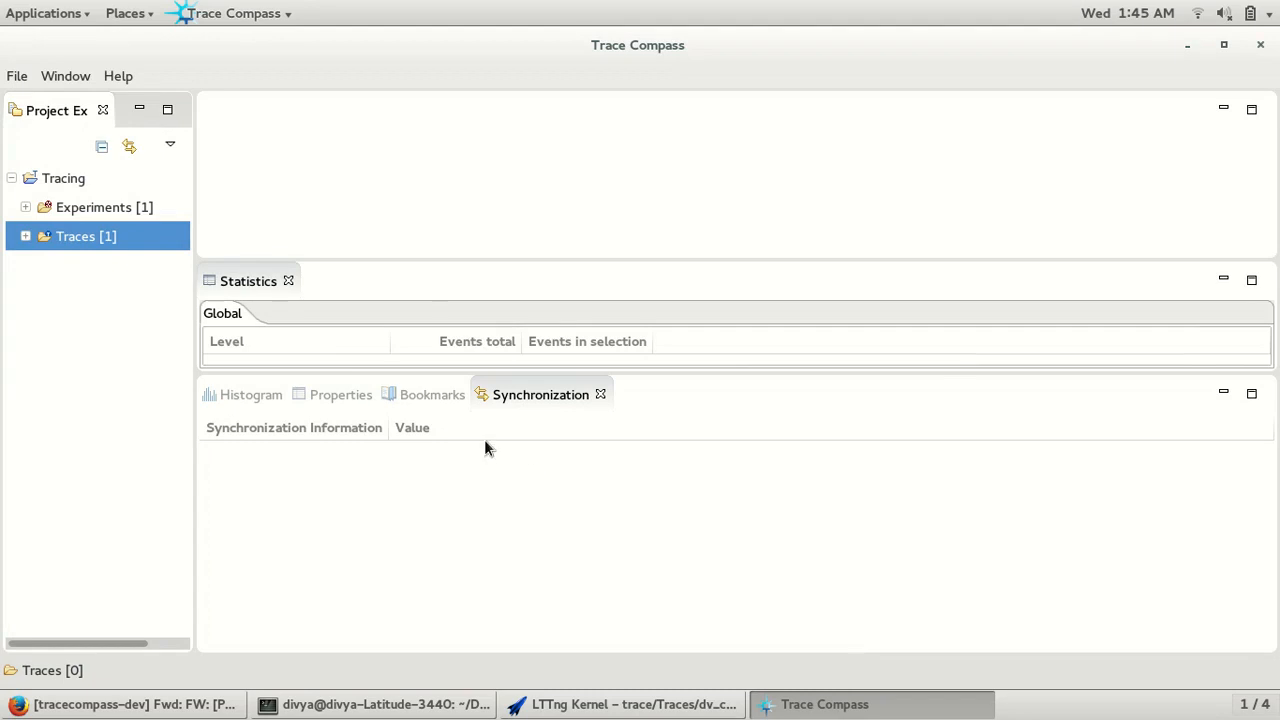
Open dv_ctf and break down its Statistics by event type, about 1.27 million events.
click(25, 236)
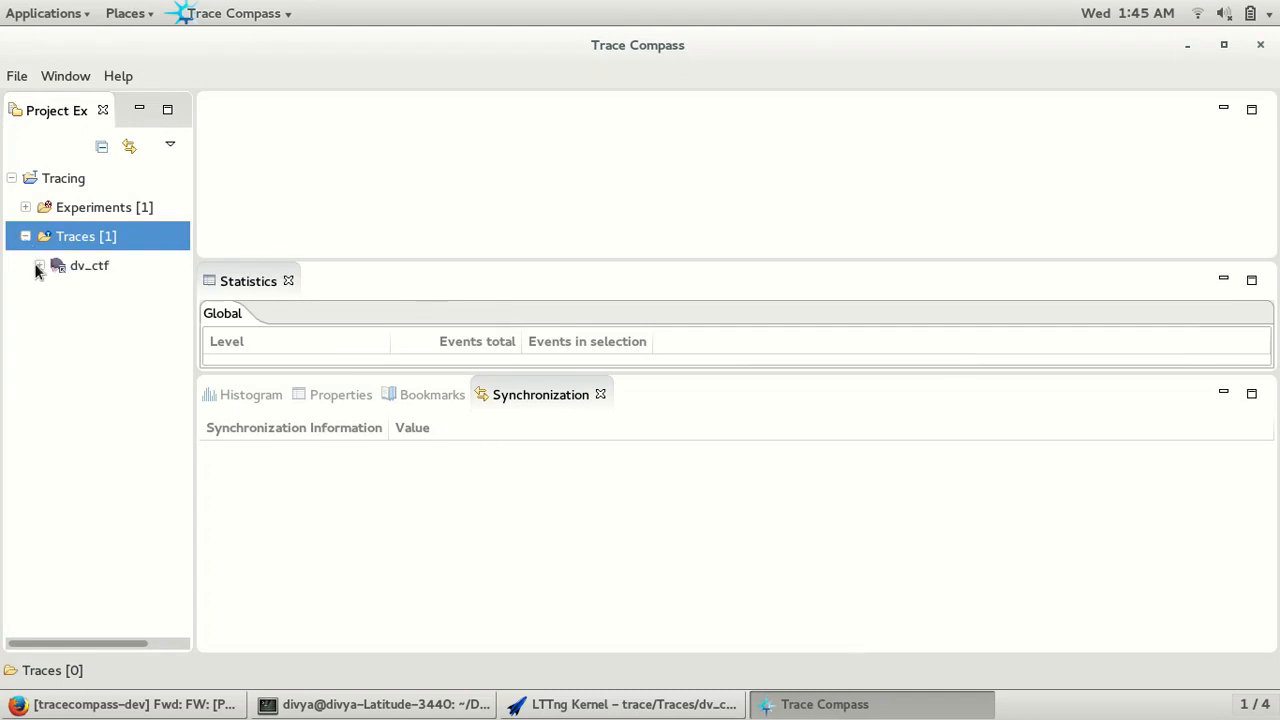
click(40, 265)
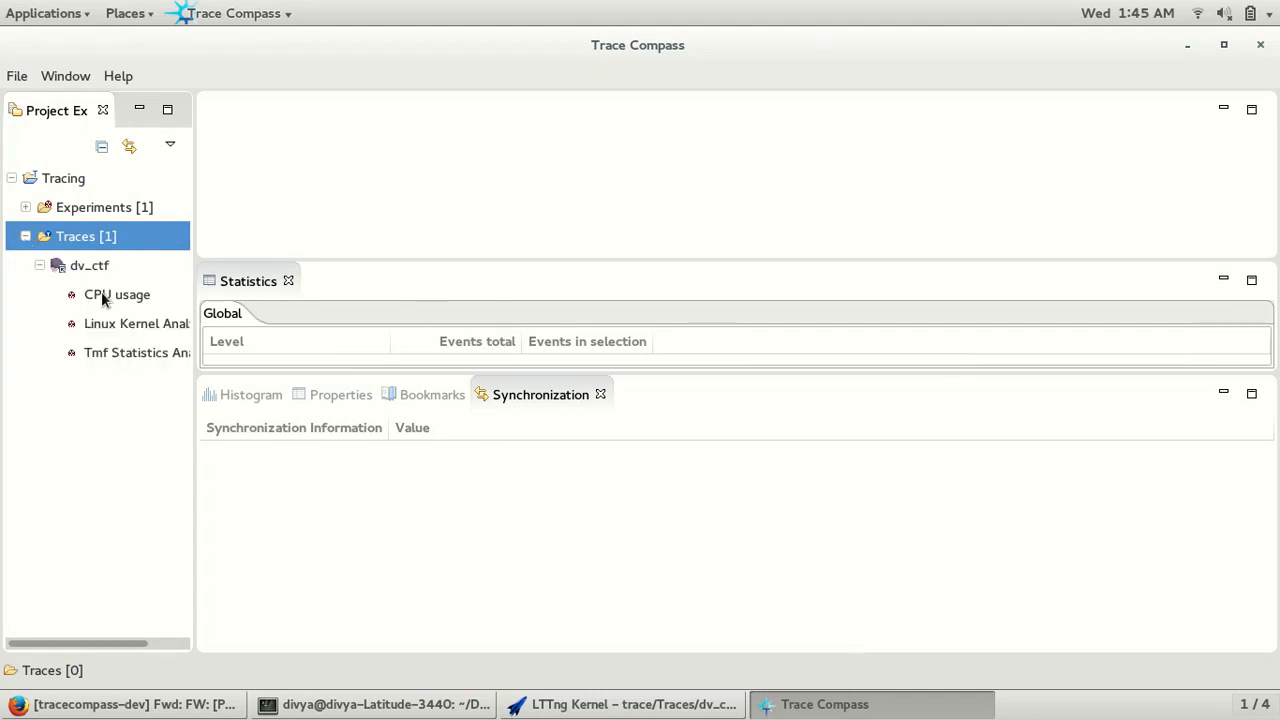
click(117, 294)
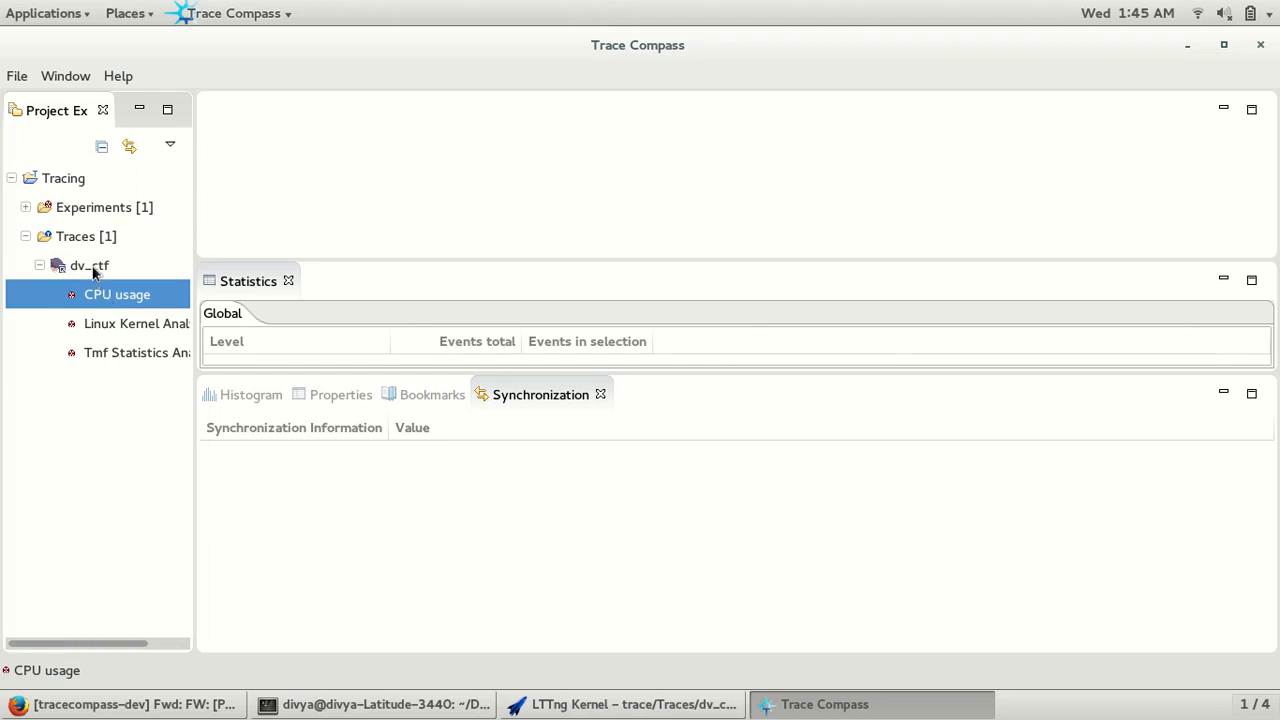
double_click(89, 265)
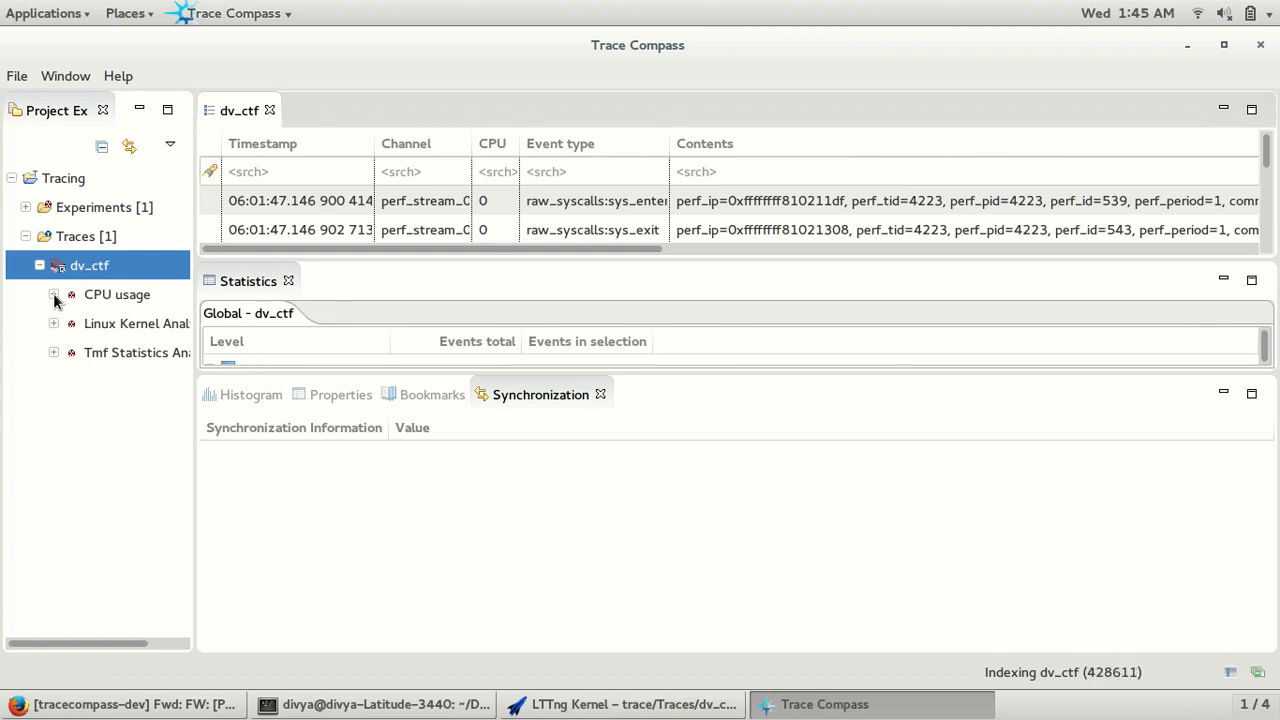
click(54, 294)
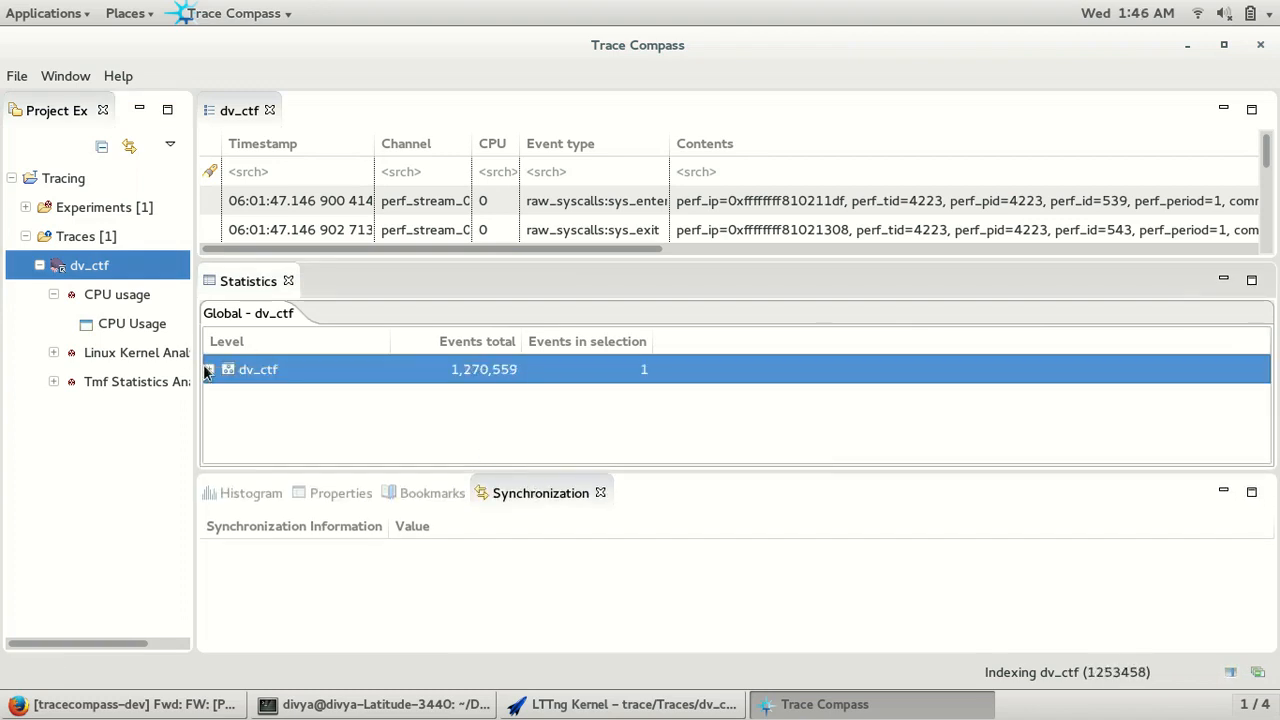
click(210, 369)
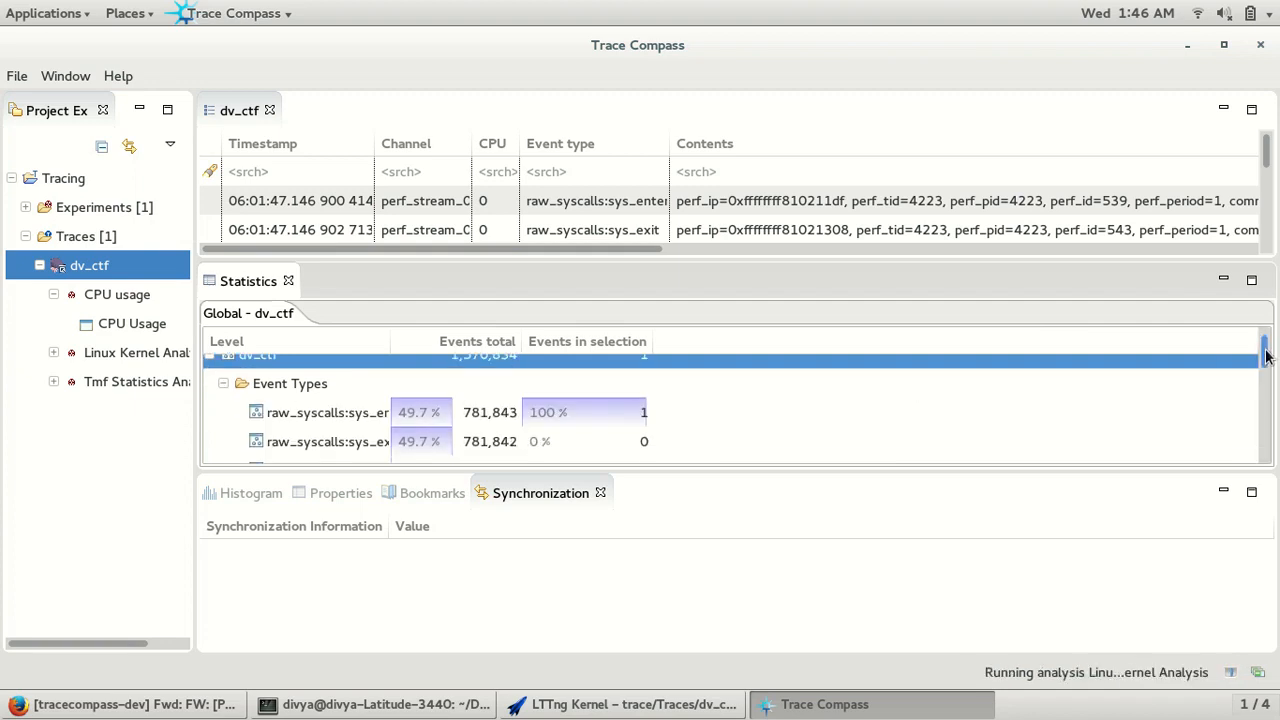
scroll(down, 3)
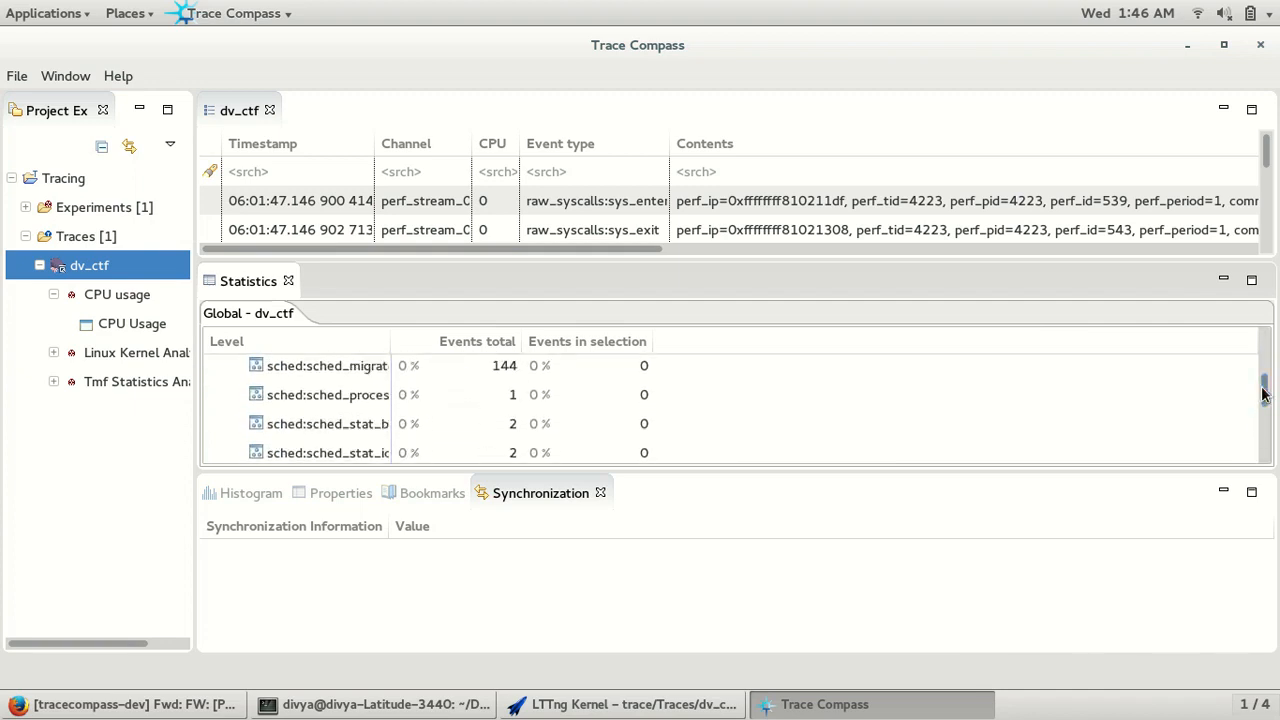
drag(730, 270, 730, 370)
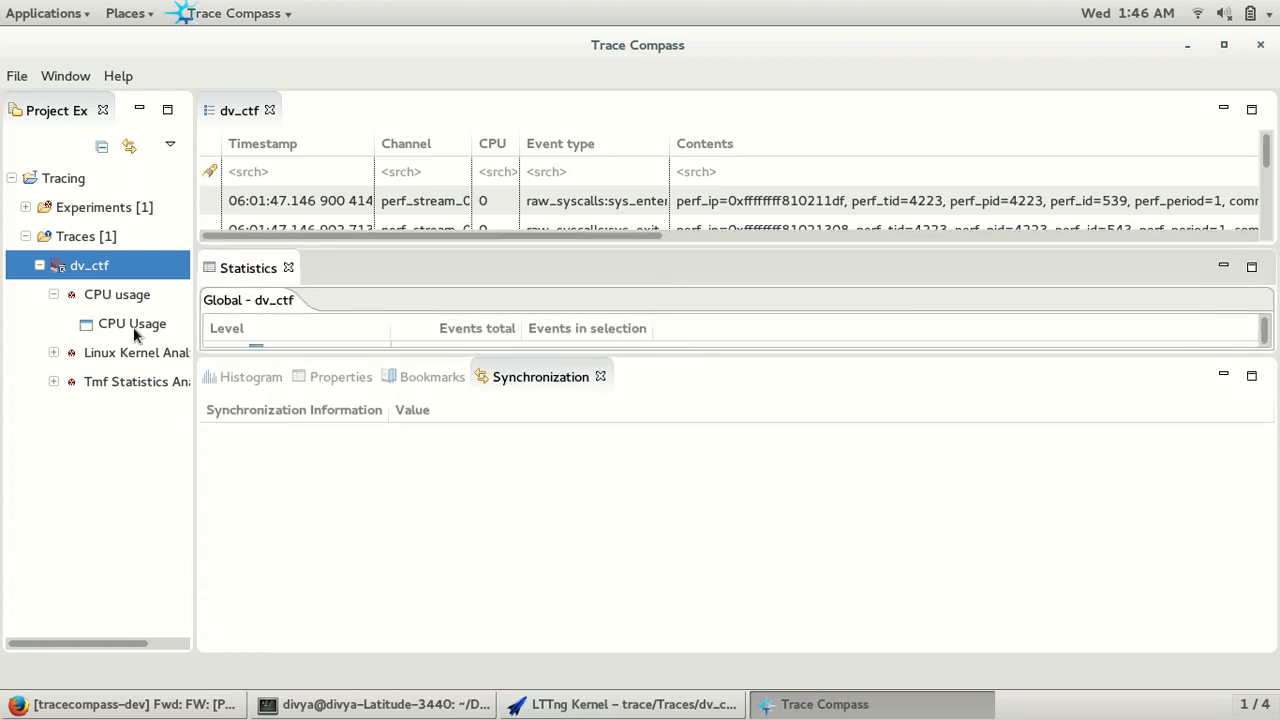
Open the CPU Usage output and scroll through the per-process CPU time table.
click(131, 323)
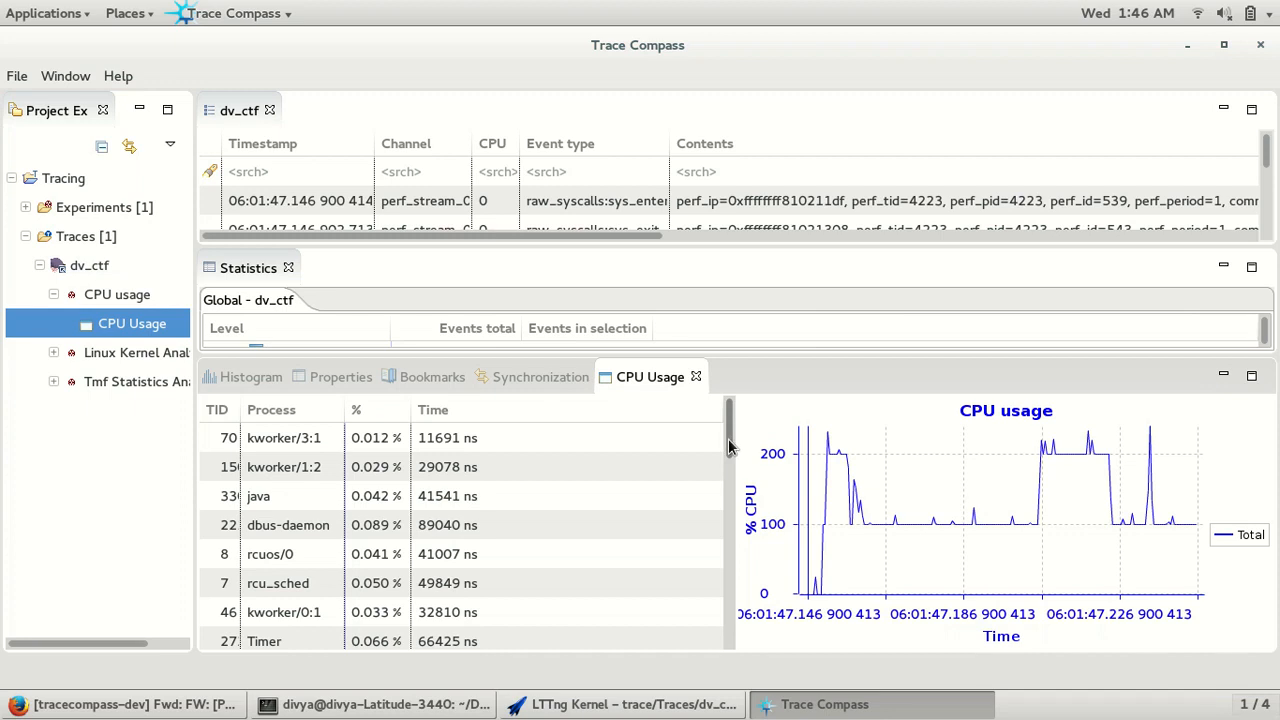
scroll(down, 3)
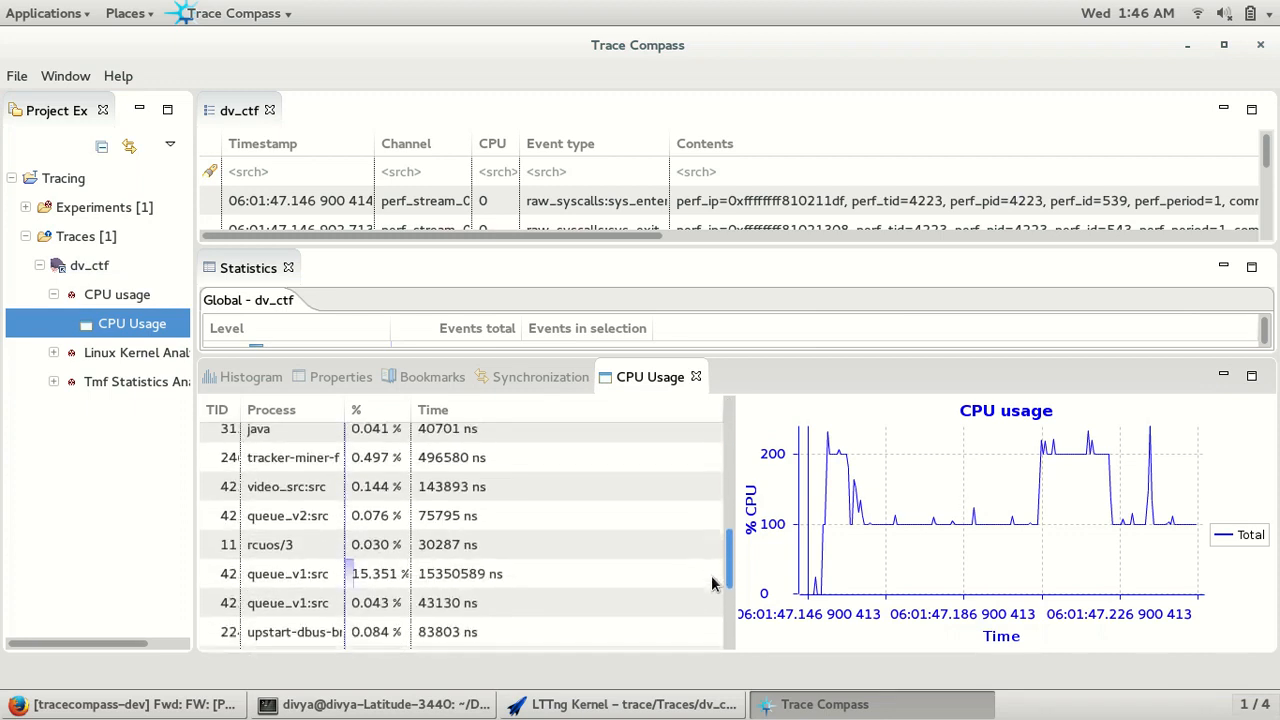
scroll(down, 3)
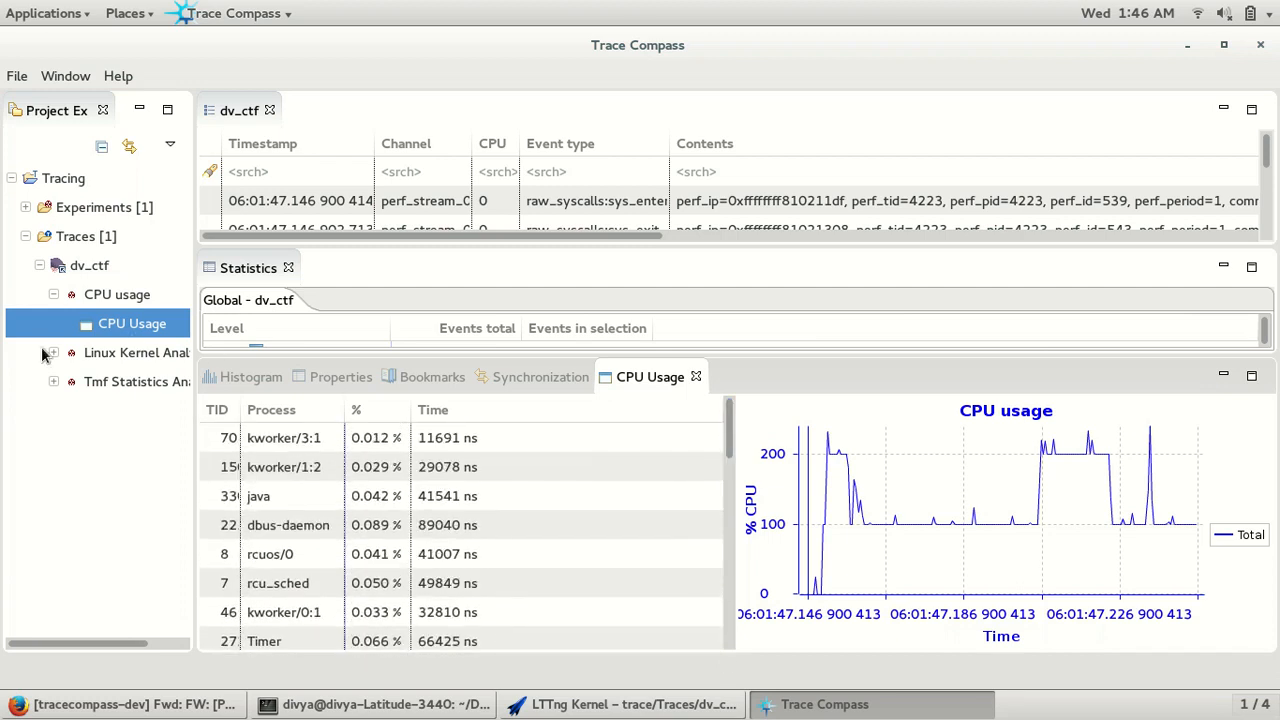
click(53, 352)
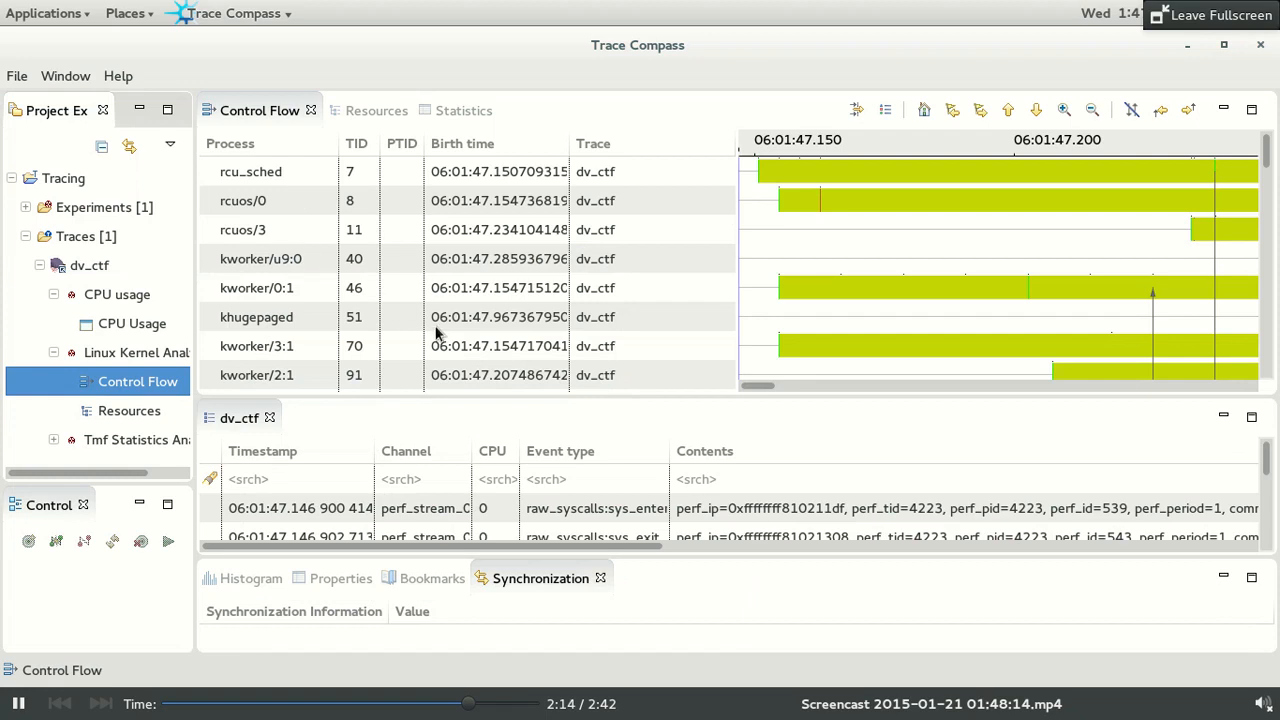
Switch to the Resources view showing timelines for CPUs 0 through 3.
scroll(down, 3)
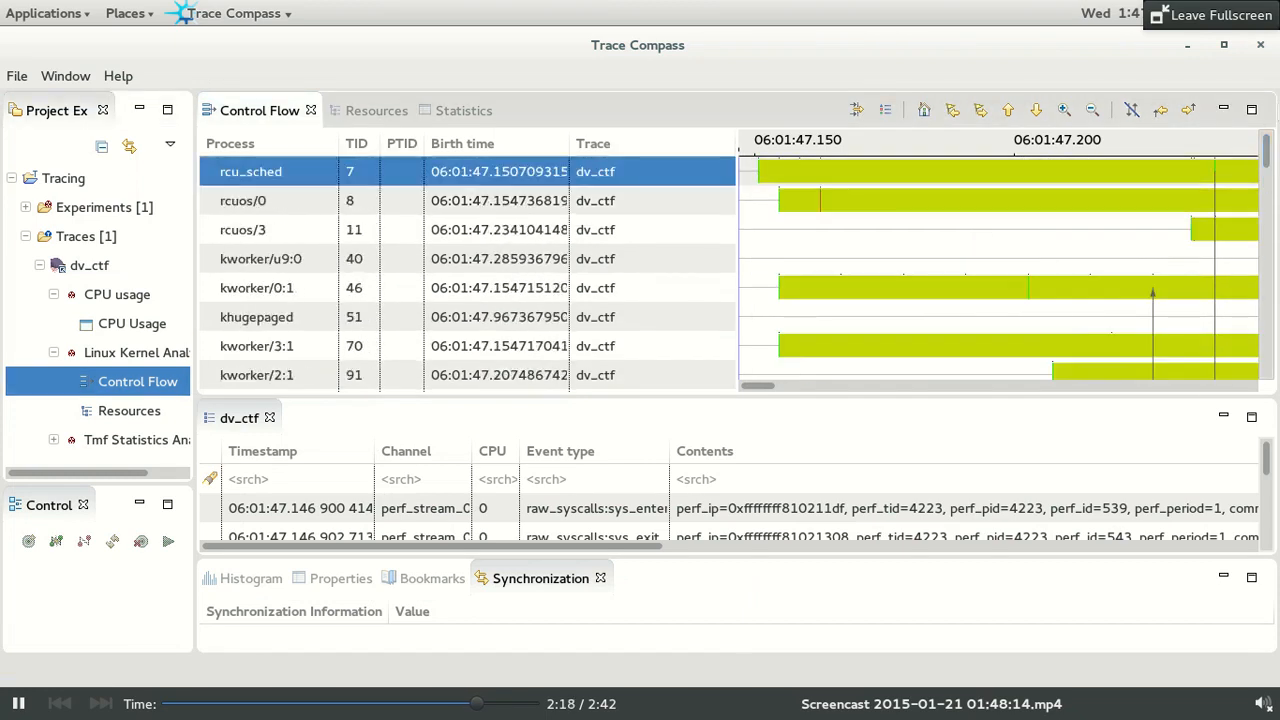
click(357, 110)
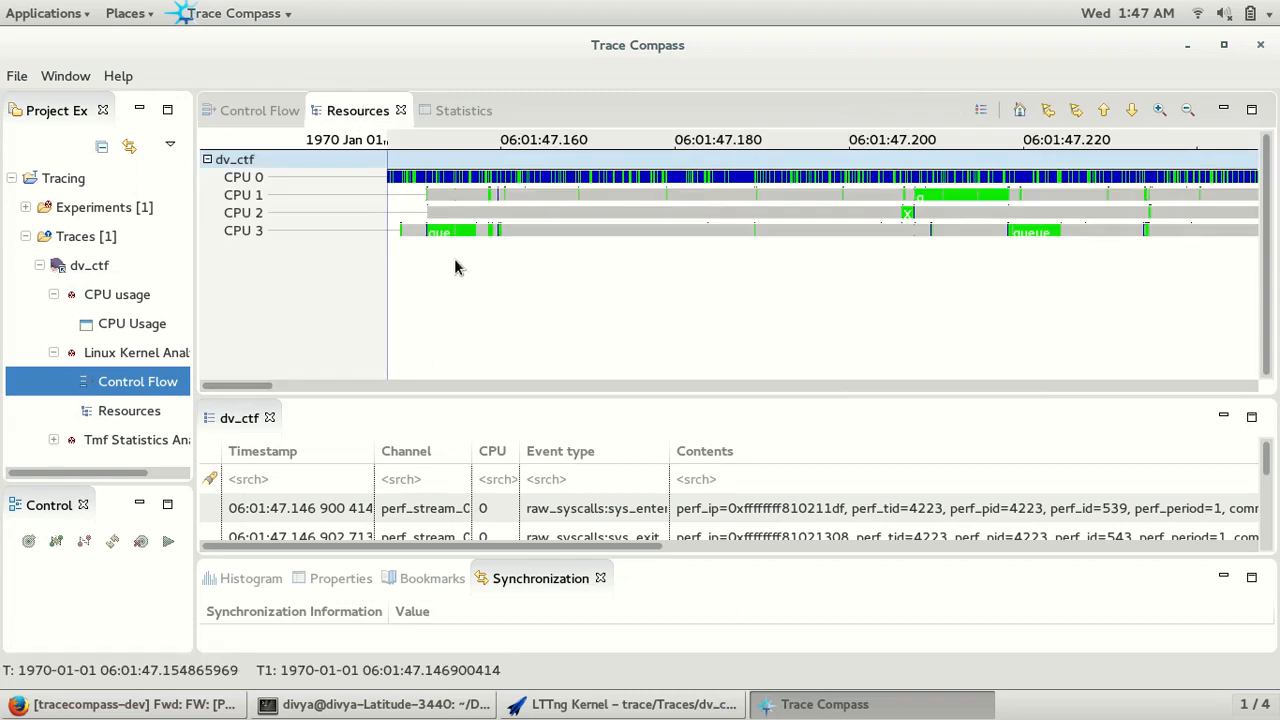
Mark around 06:01:47.209 in the CPU timeline, drag across it, then return to GNOME Terminal.
click(468, 230)
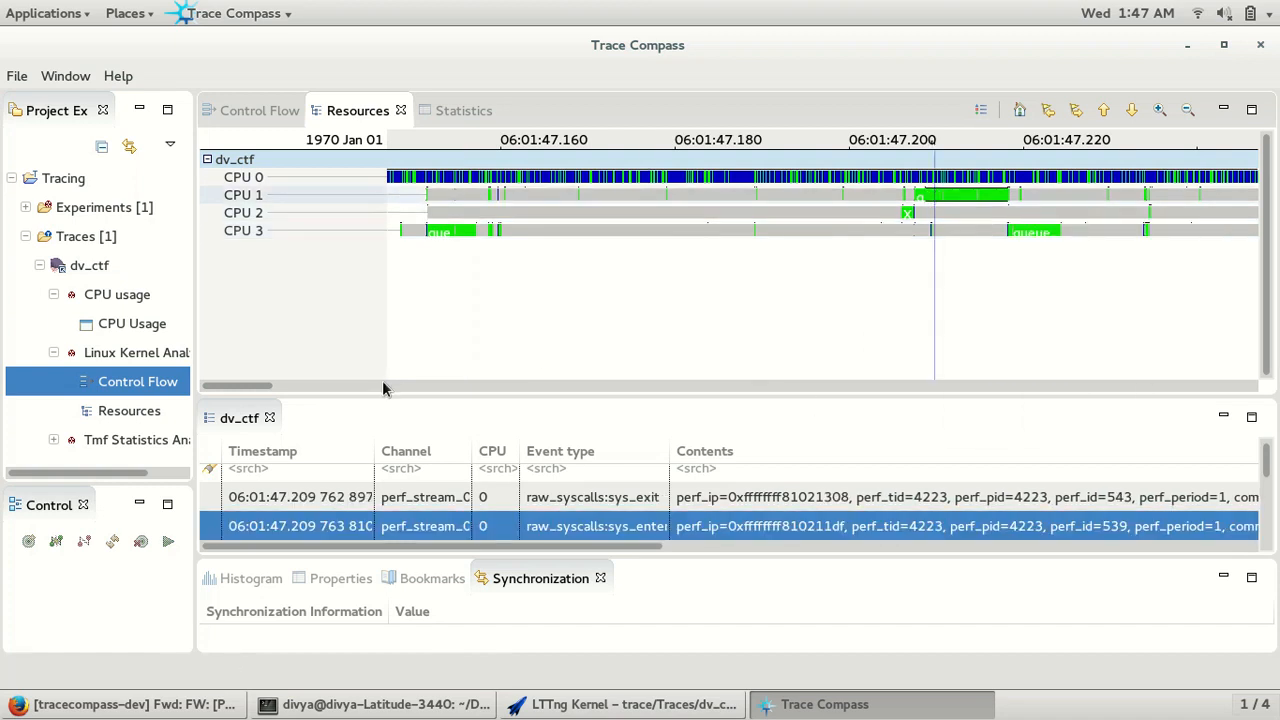
drag(237, 386, 344, 386)
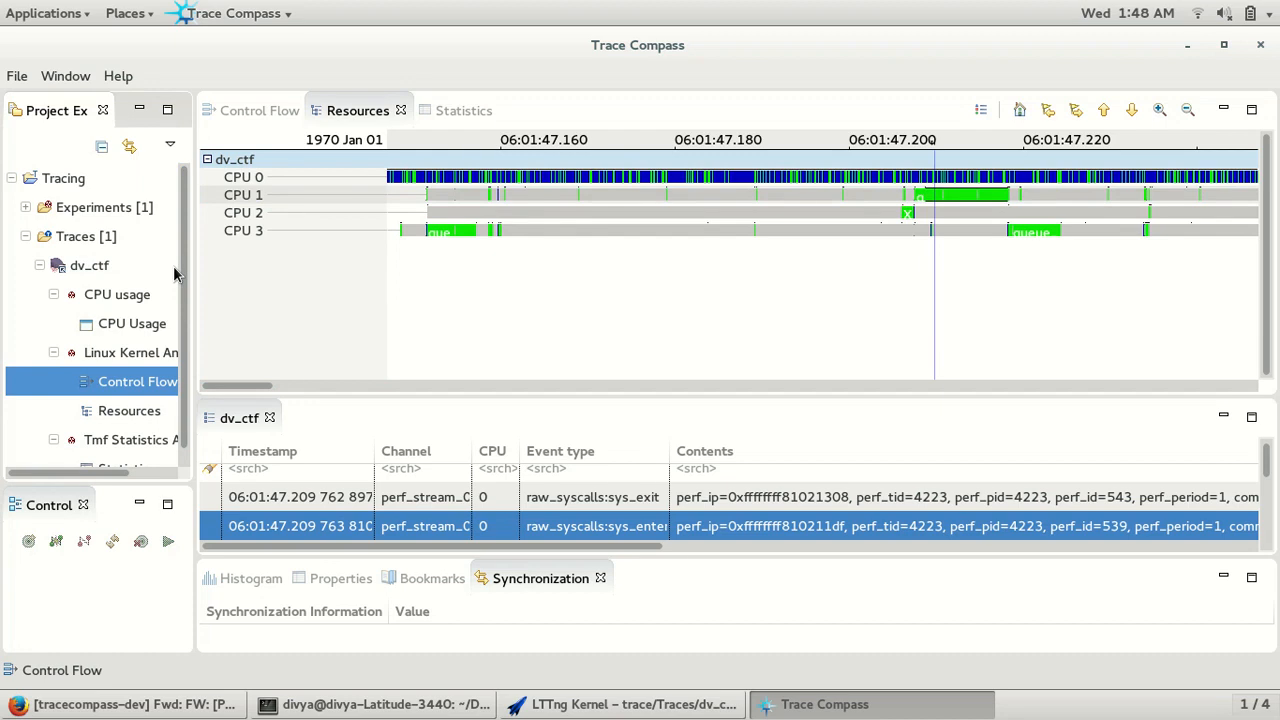
click(373, 704)
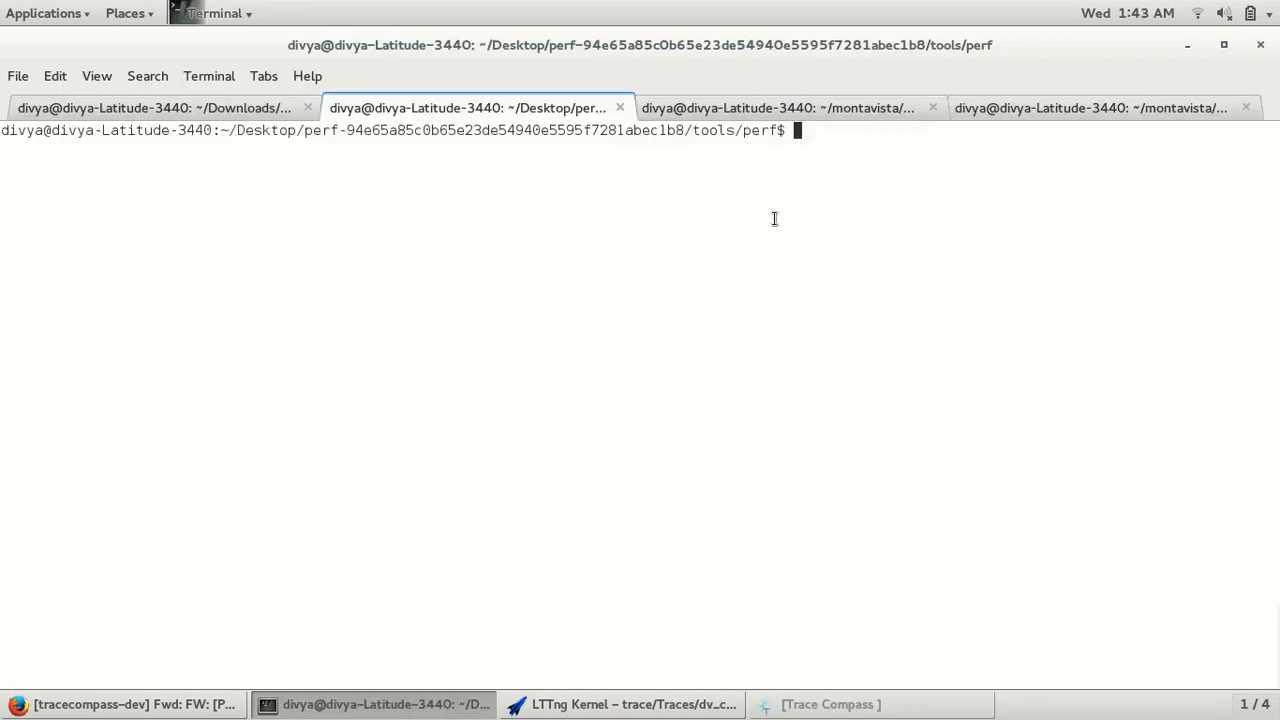